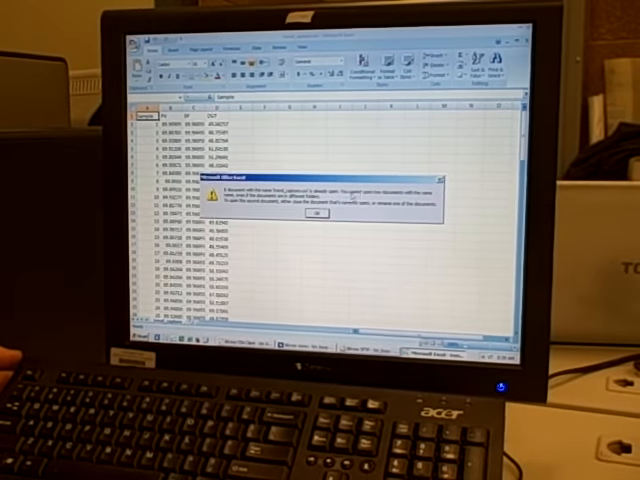
Dismiss the duplicate-name warning and insert a scatter-with-straight-lines chart of PV, SP and OUT
{"action": "left_click", "coordinate": [307, 218]}
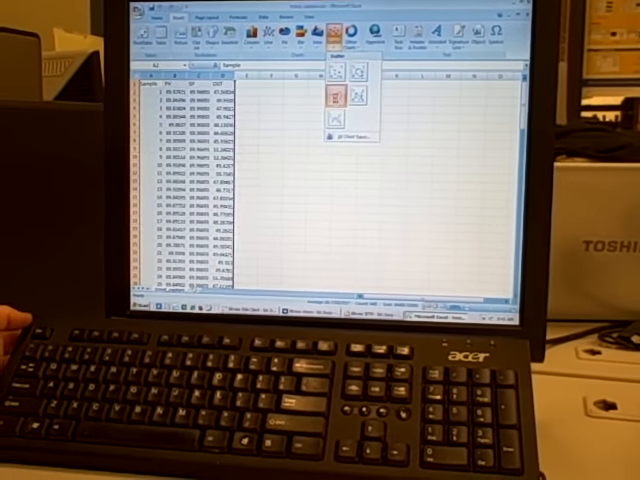
{"action": "left_click", "coordinate": [328, 100]}
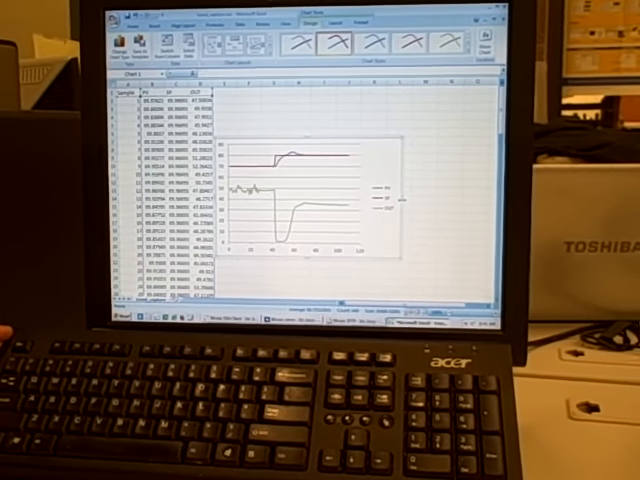